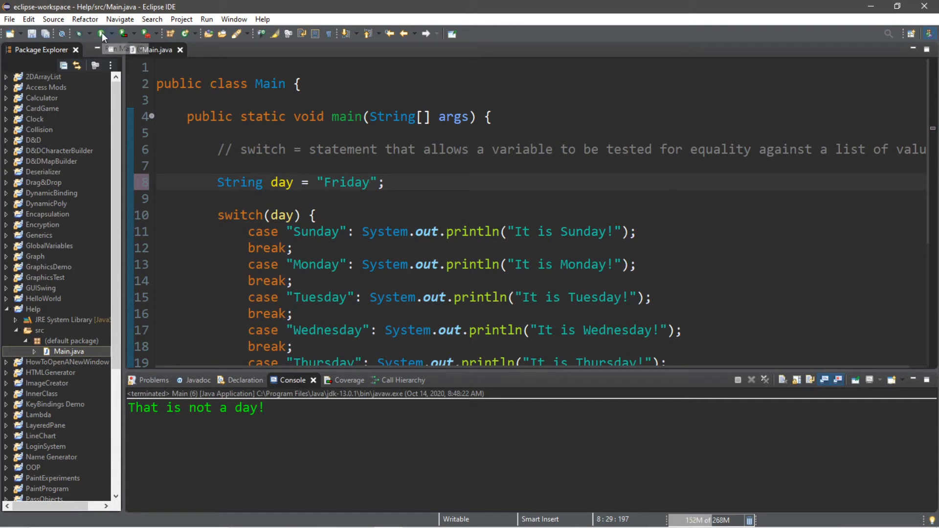
# - Remove the old variable and switch code from main, leaving only the explanatory comment
pyautogui.click(100, 33)
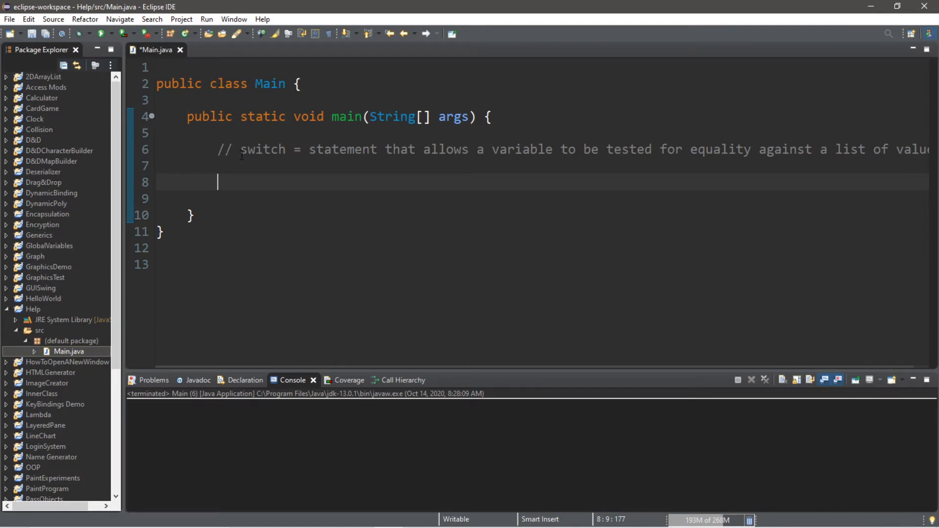
pyautogui.doubleClick(262, 148)
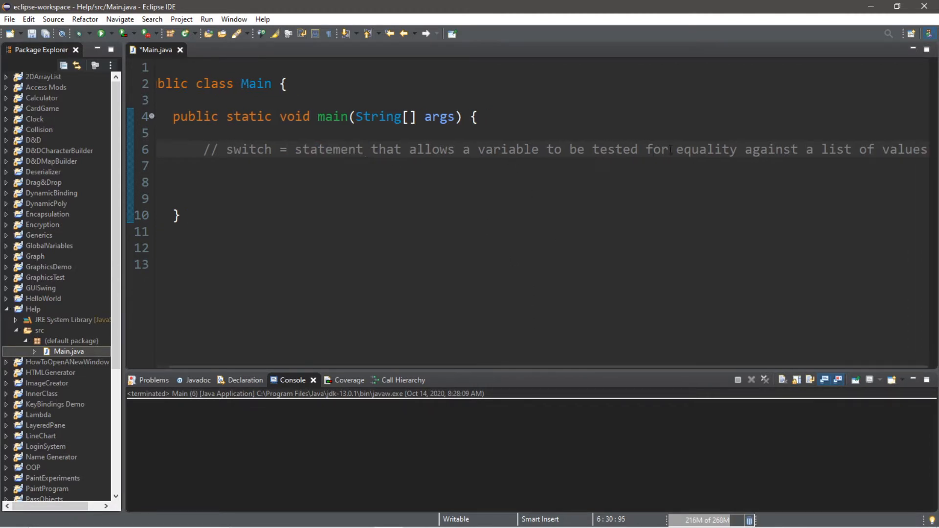
pyautogui.doubleClick(706, 149)
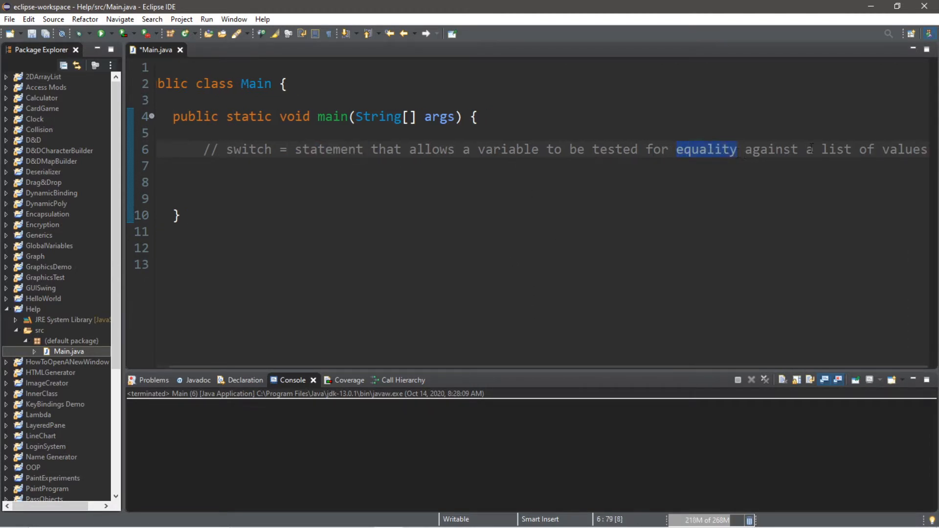
pyautogui.click(206, 182)
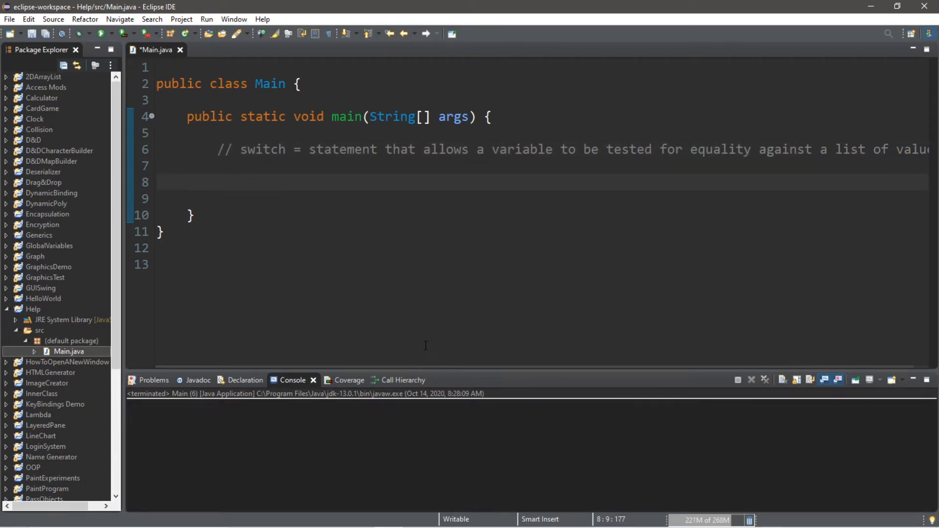
pyautogui.click(217, 182)
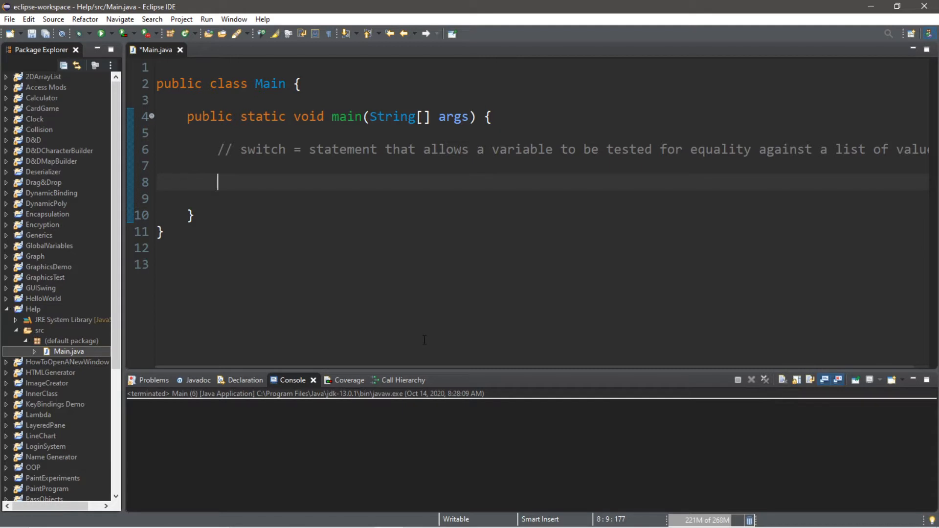
pyautogui.click(242, 149)
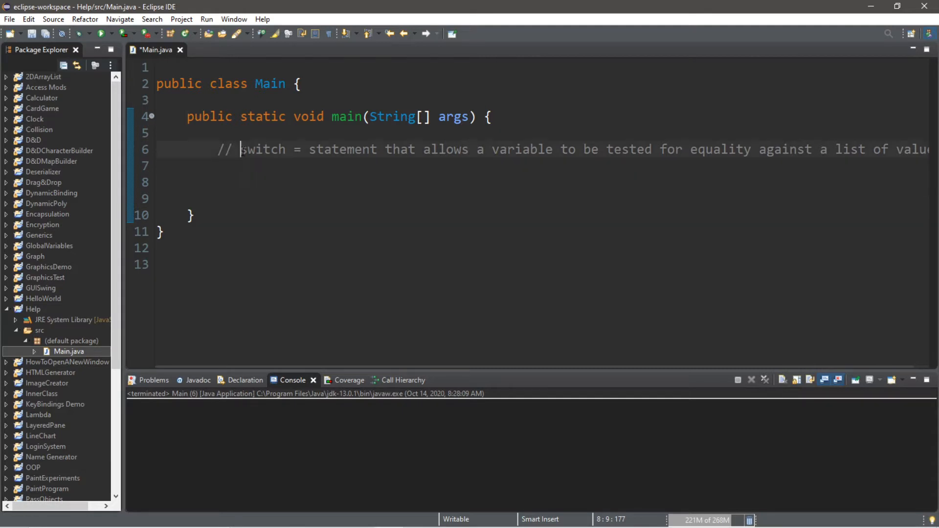
pyautogui.doubleClick(262, 149)
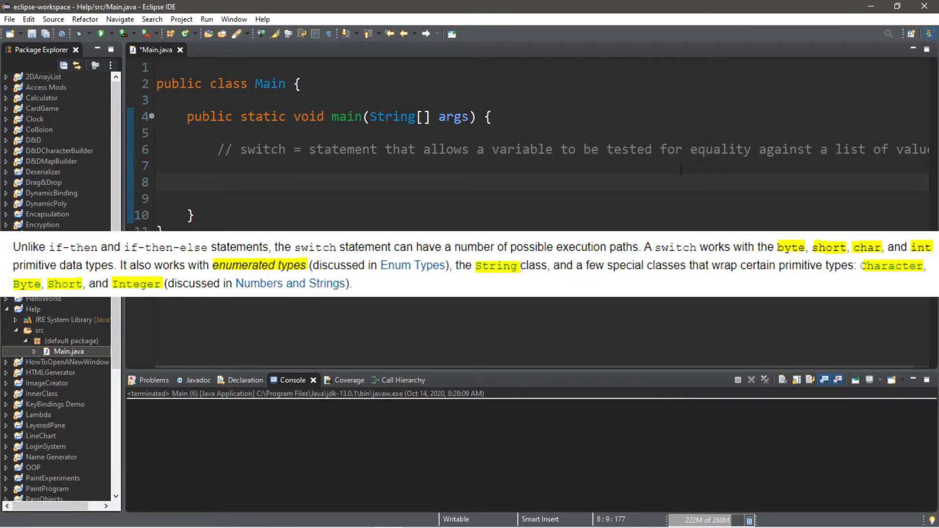
pyautogui.doubleClick(720, 148)
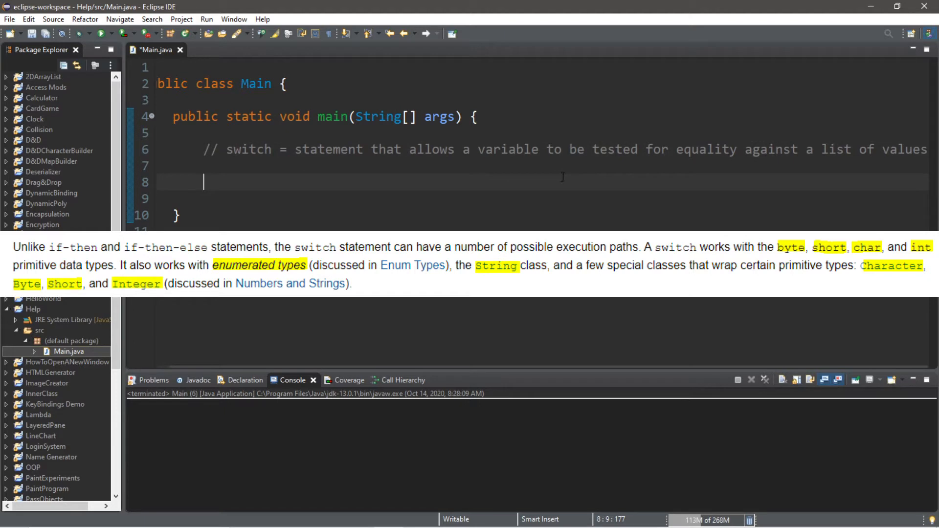
pyautogui.doubleClick(705, 149)
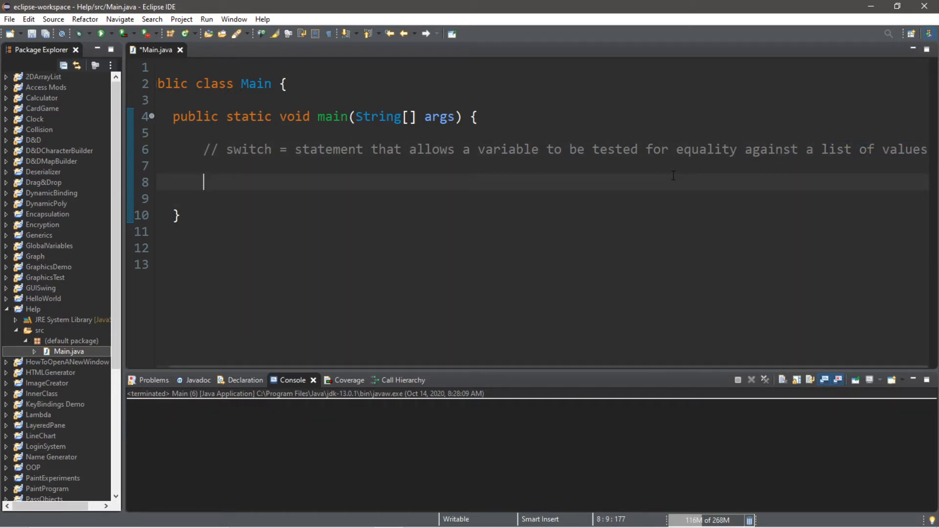
# - Declare String day = "Friday"; inside main below the comment
pyautogui.write('String')
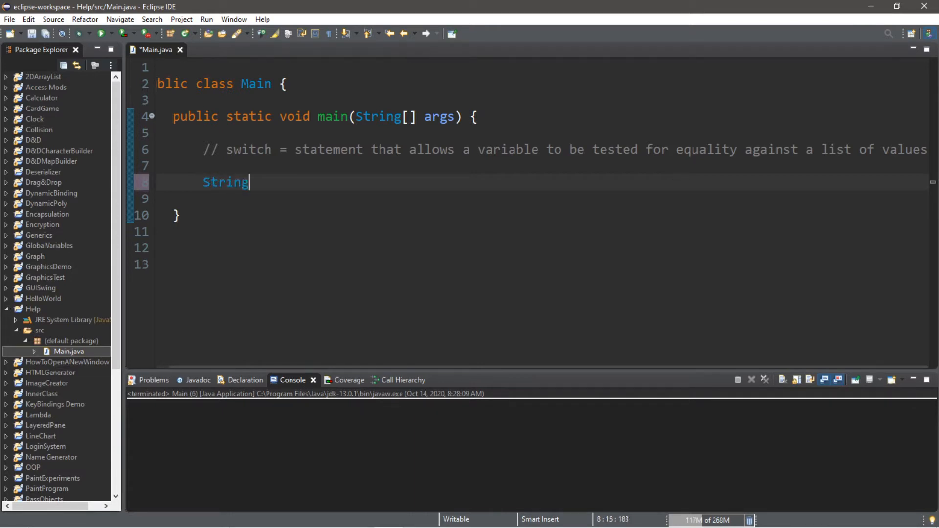
pyautogui.write('day = "')
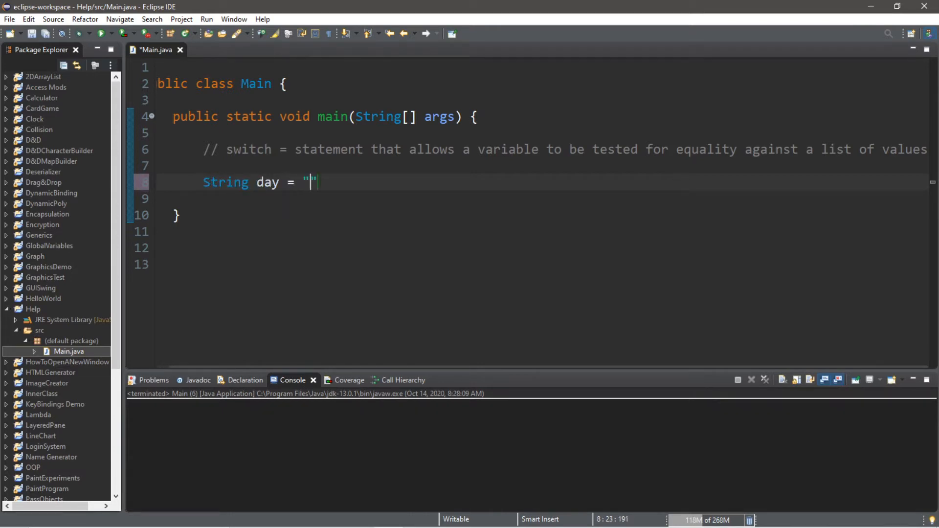
pyautogui.write('Friday";')
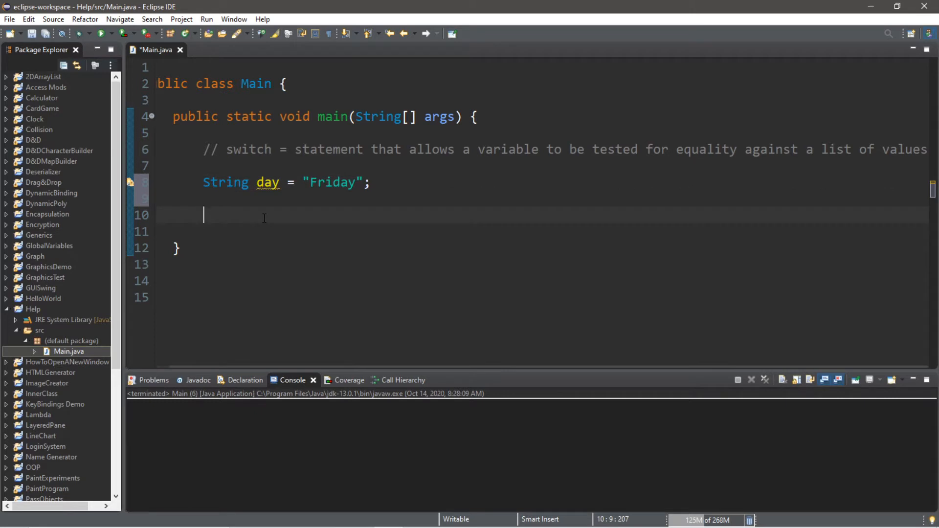
# - Write an empty switch(day) { } block after the variable declaration
pyautogui.write('switch(')
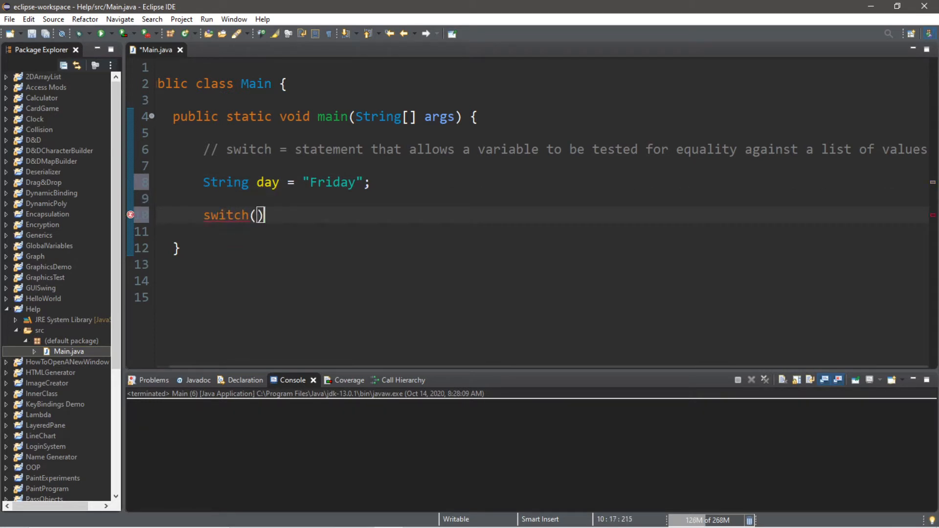
pyautogui.write('{')
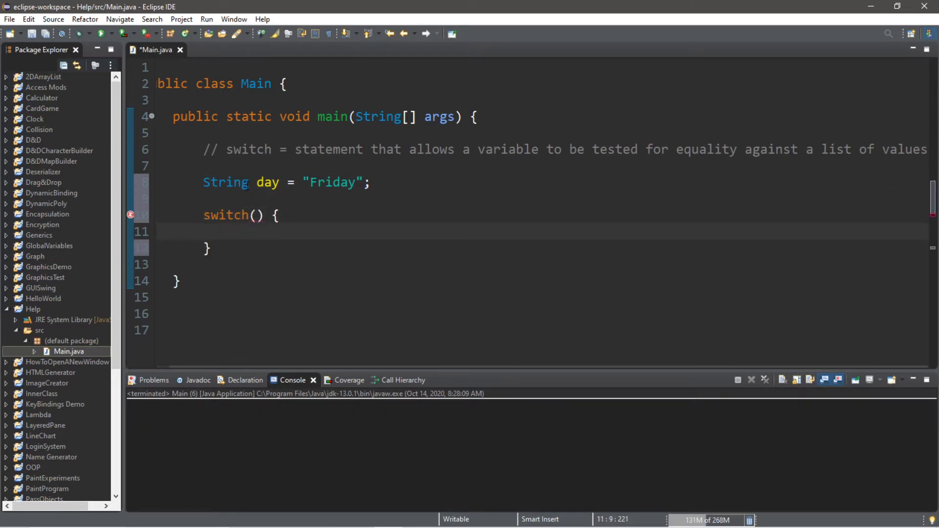
pyautogui.doubleClick(267, 182)
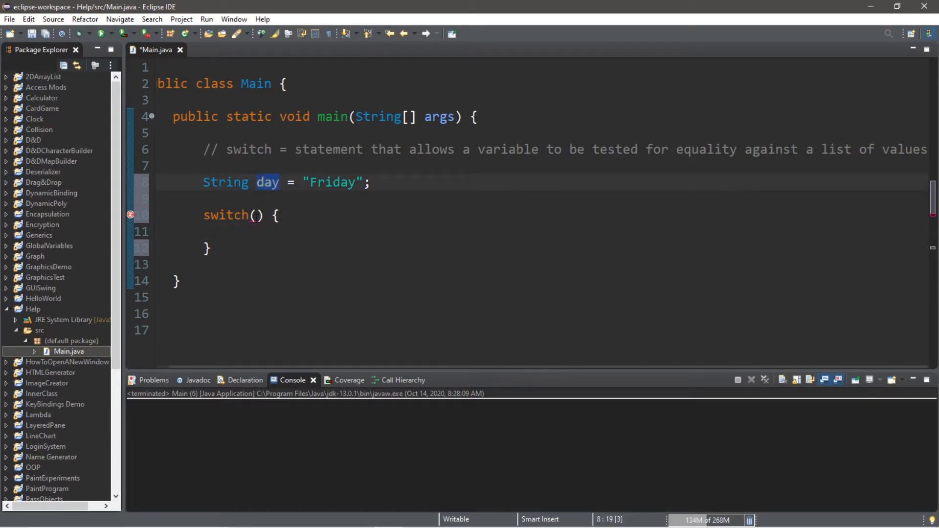
pyautogui.write('day')
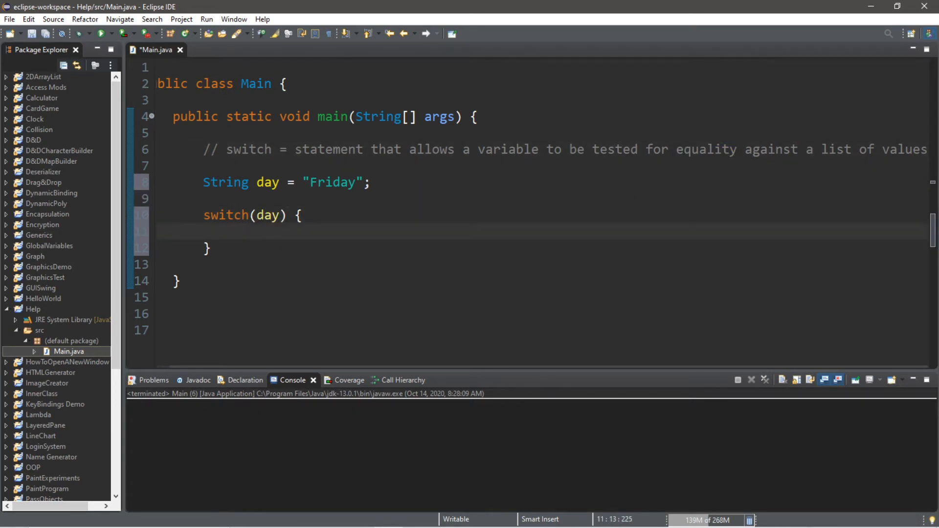
# - Add a case "Sunday": label inside the switch
pyautogui.write('case')
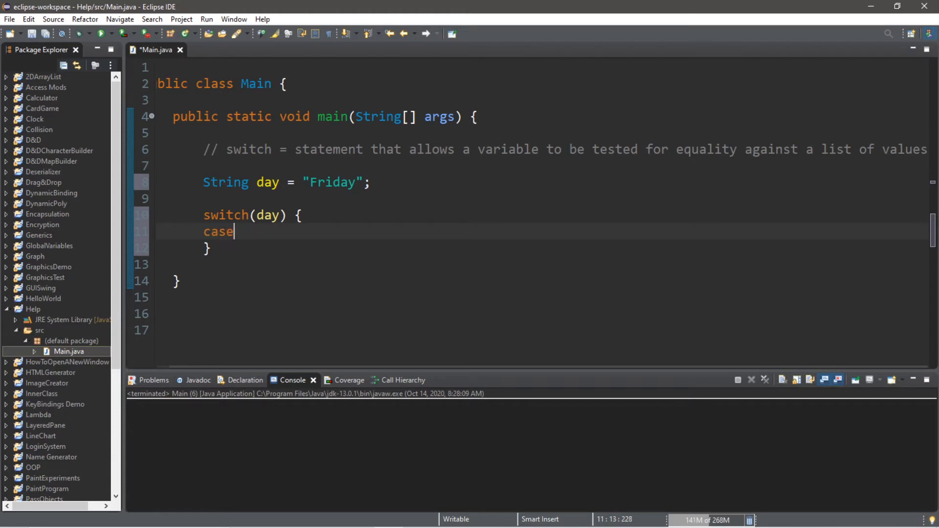
pyautogui.write('"S')
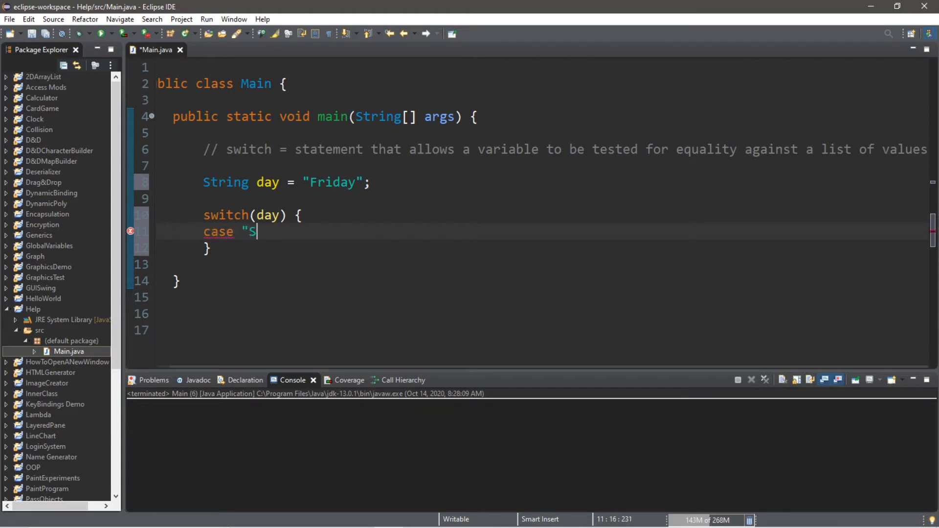
pyautogui.write('unday"')
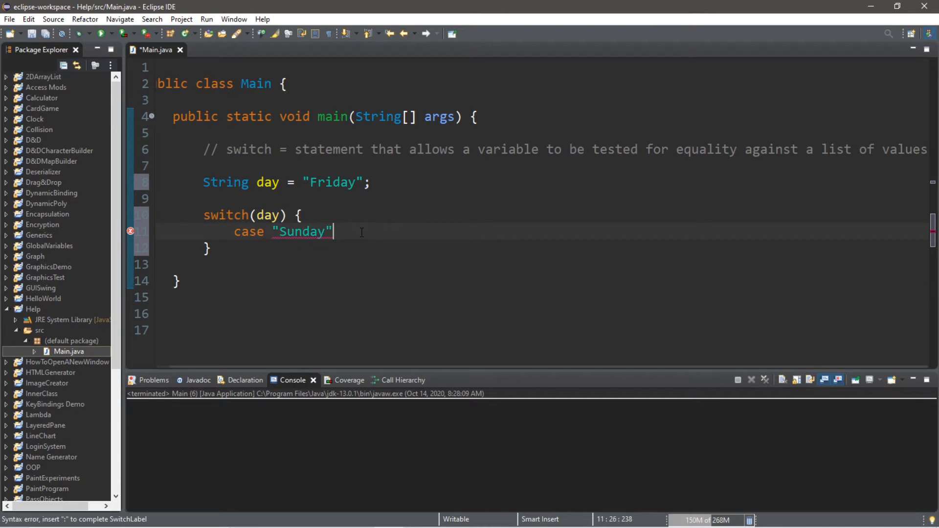
pyautogui.write(':')
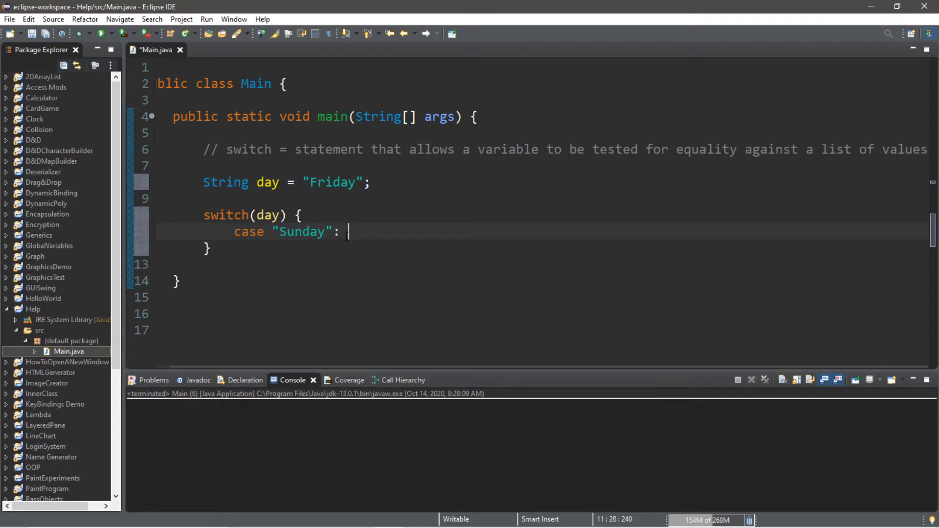
# - Under the Sunday case print "It is Sunday!" via sysout and add break;
pyautogui.write('sy')
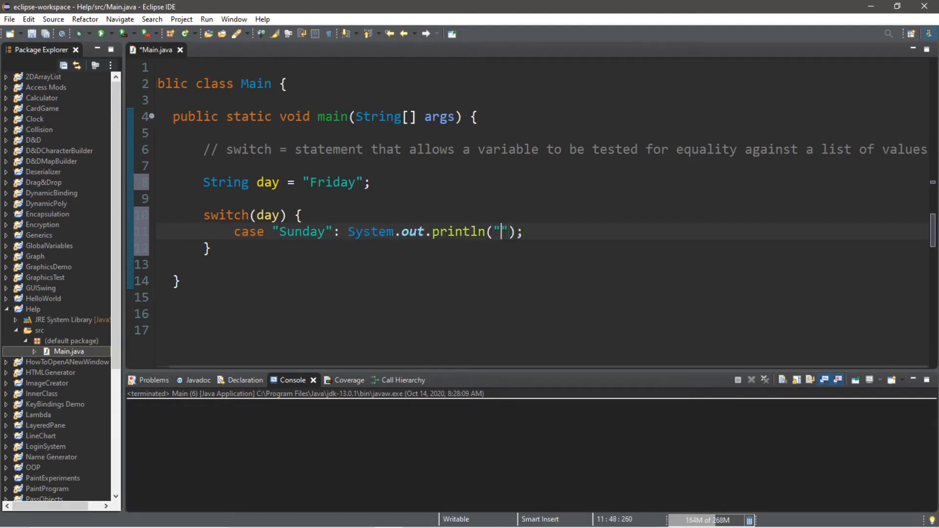
pyautogui.write('It is')
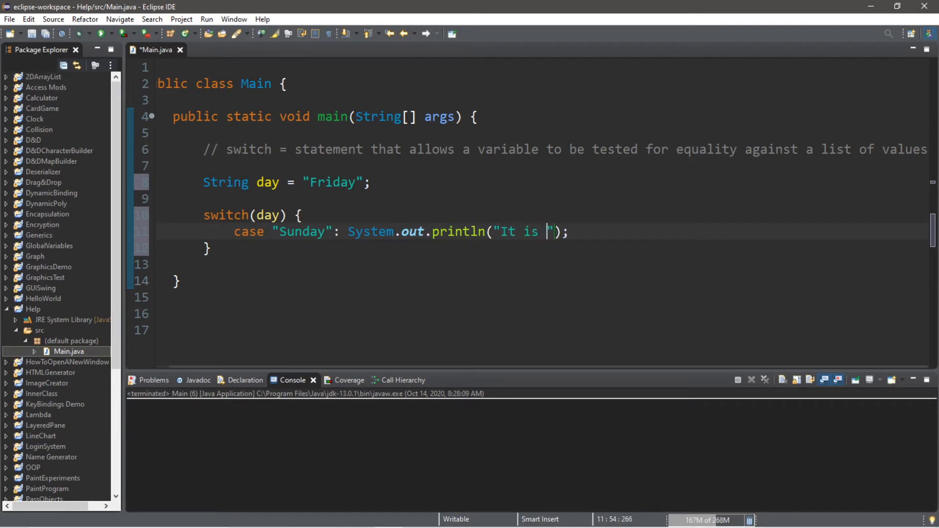
pyautogui.write('Sunday!')
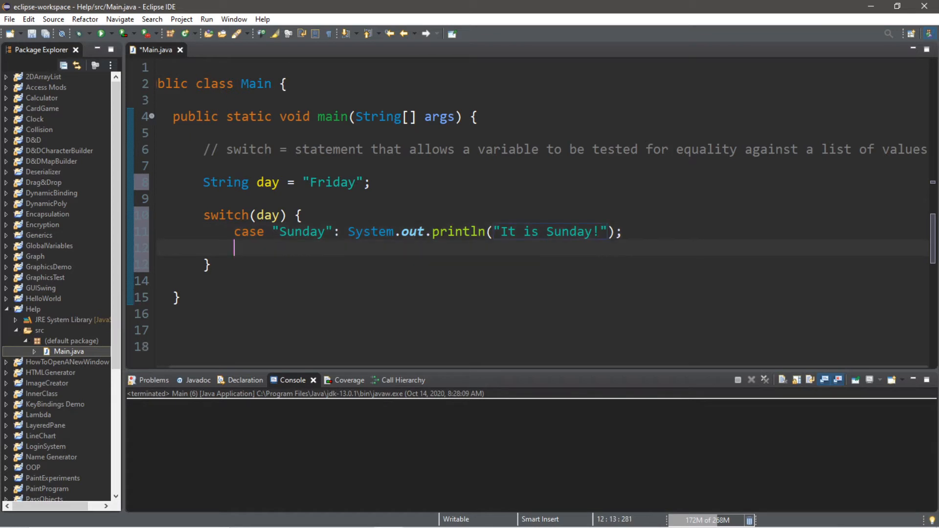
pyautogui.write('break;')
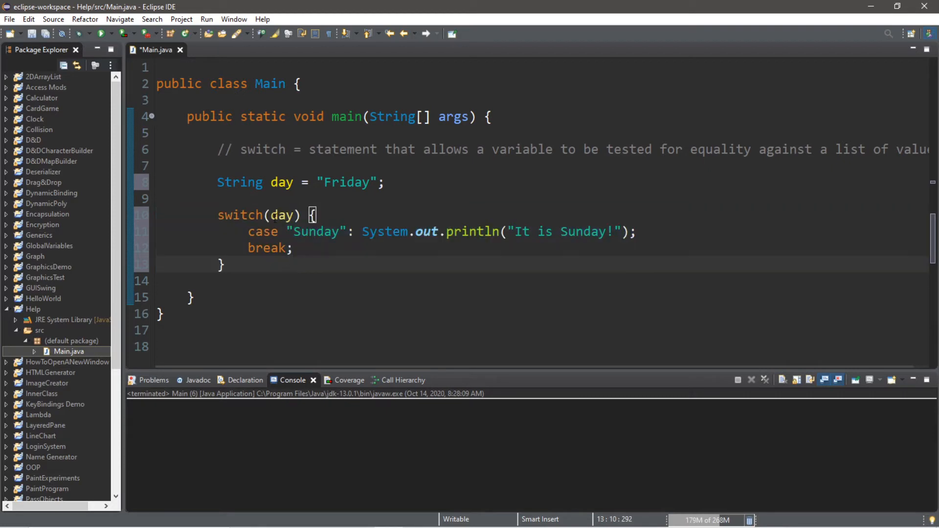
# - Duplicate the Sunday case as a "Monday" case printing "It is Monday!" with a break
pyautogui.click(291, 247)
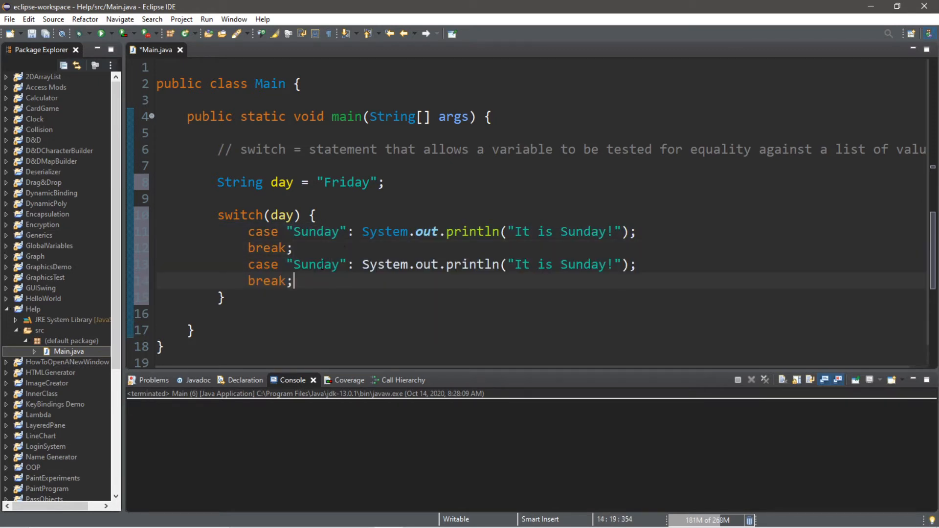
pyautogui.write('Monday')
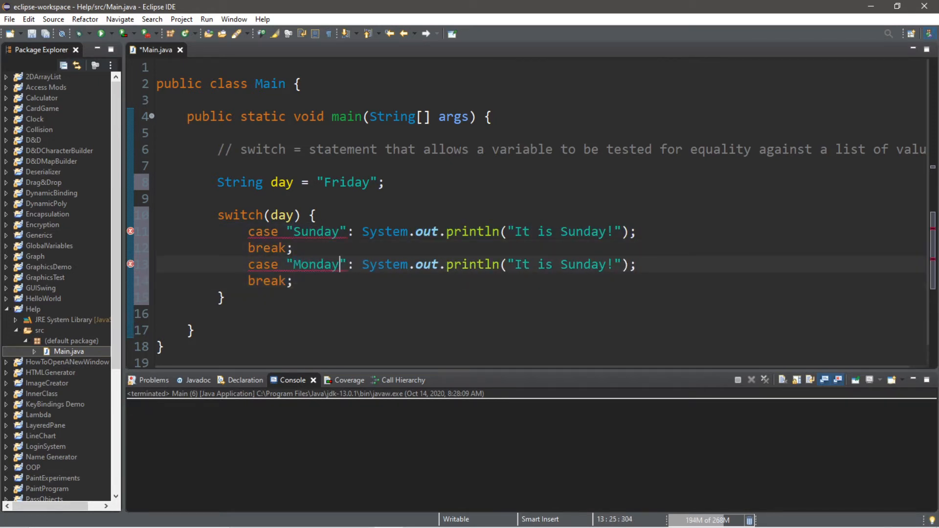
pyautogui.doubleClick(587, 264)
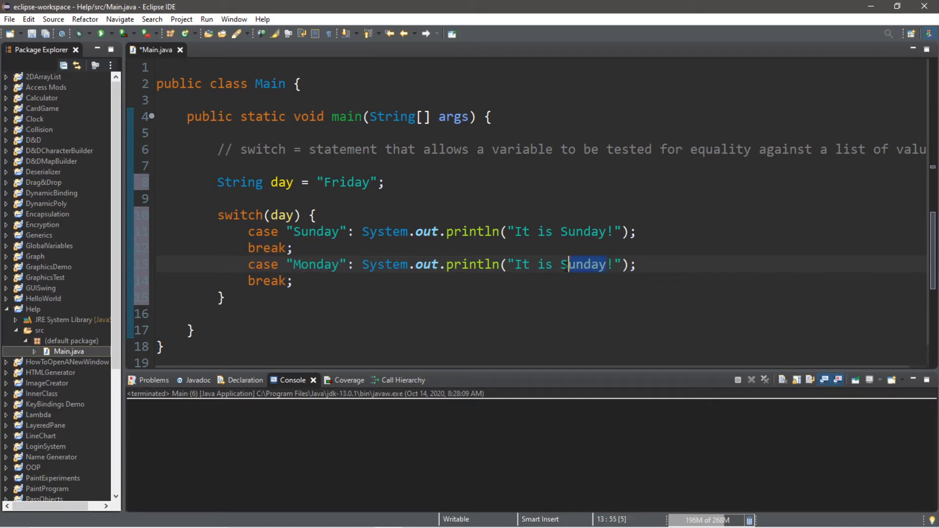
pyautogui.write('Mond')
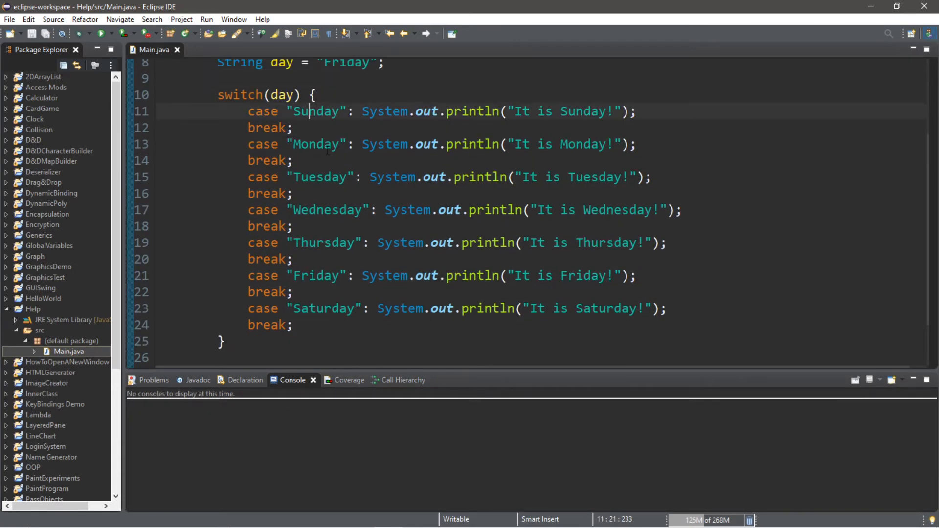
pyautogui.click(316, 276)
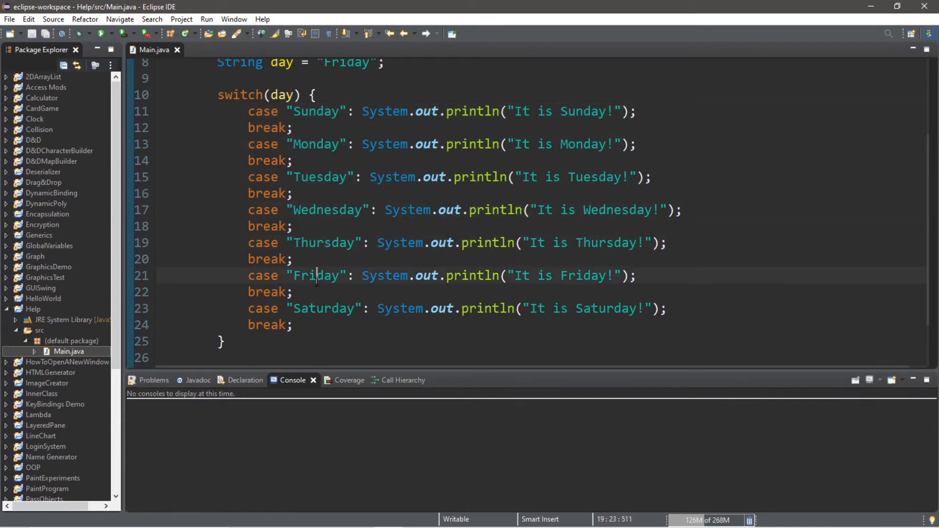
pyautogui.doubleClick(472, 110)
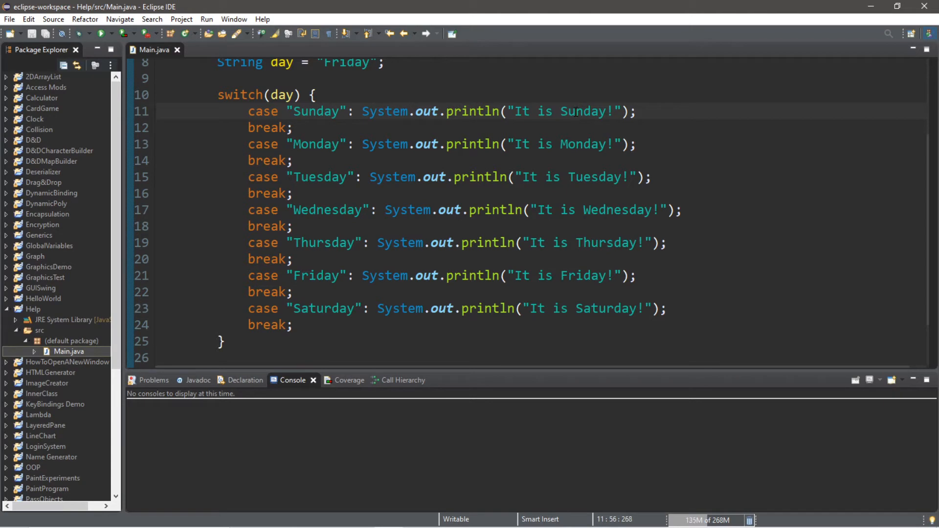
pyautogui.click(598, 177)
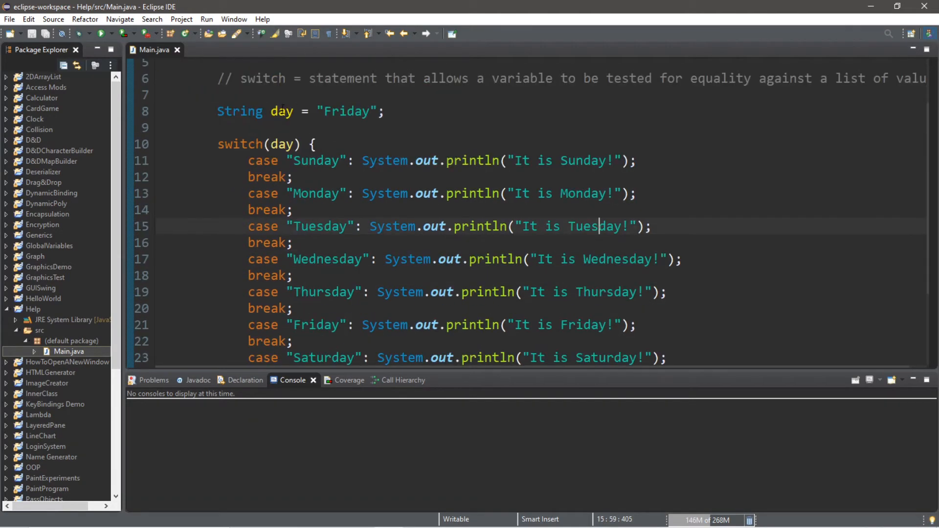
pyautogui.click(307, 160)
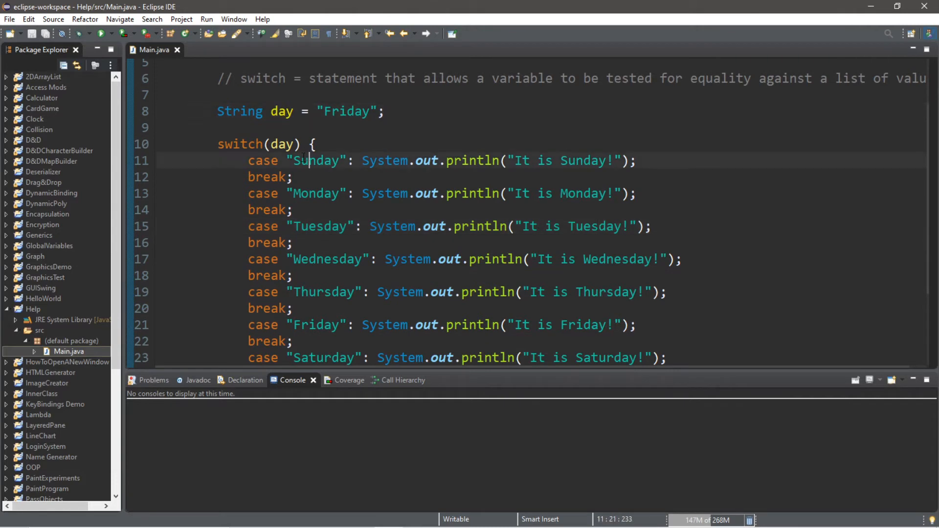
pyautogui.doubleClick(282, 144)
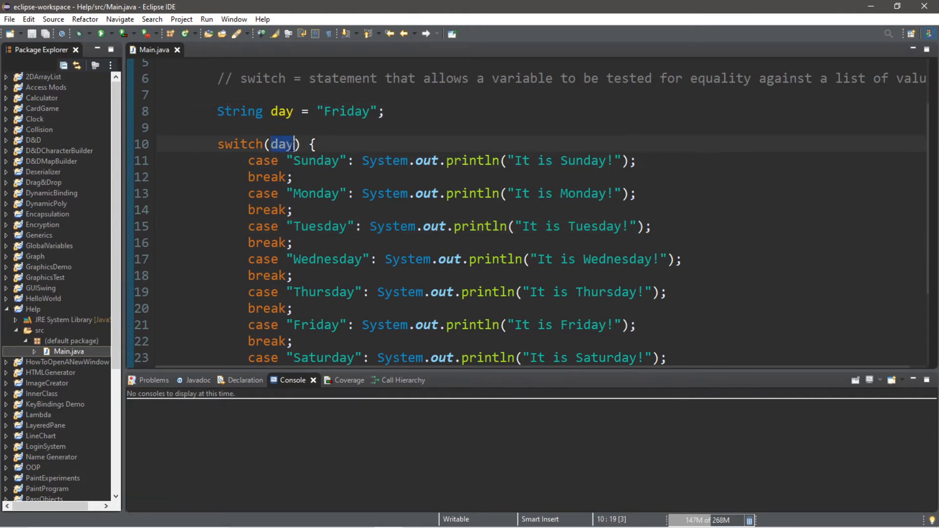
pyautogui.doubleClick(720, 78)
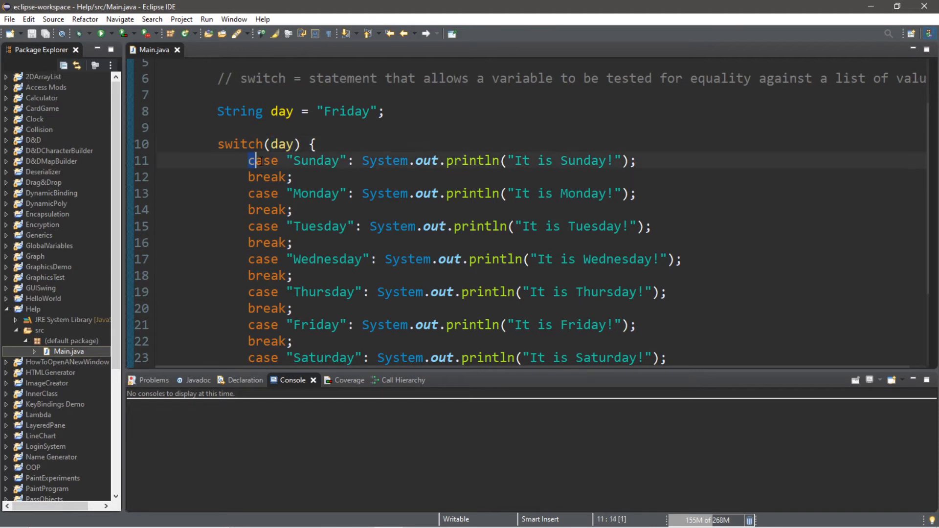
pyautogui.moveTo(248, 161); pyautogui.dragTo(353, 161)
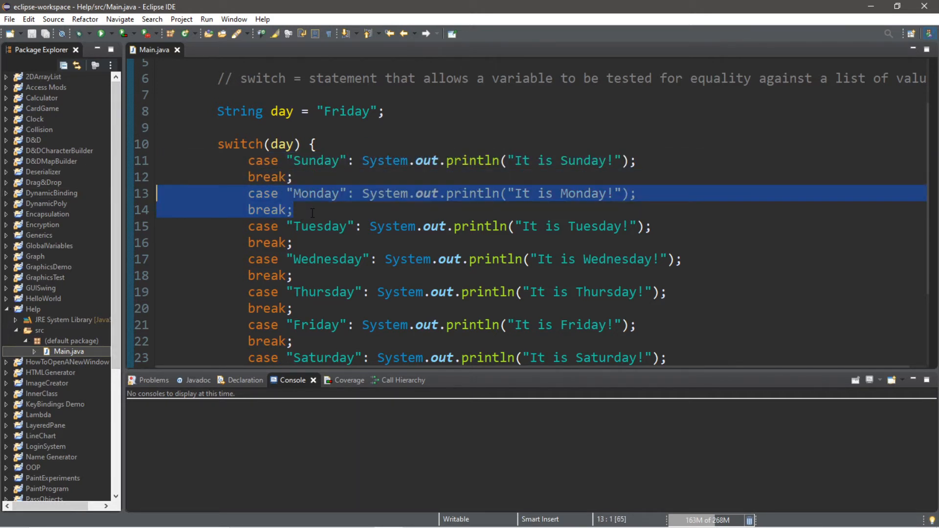
pyautogui.doubleClick(317, 192)
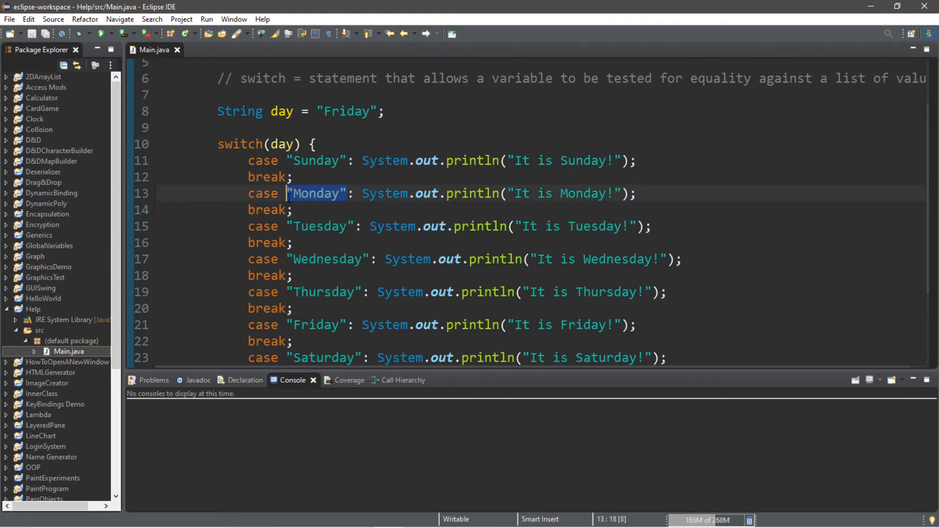
pyautogui.scroll(-3)
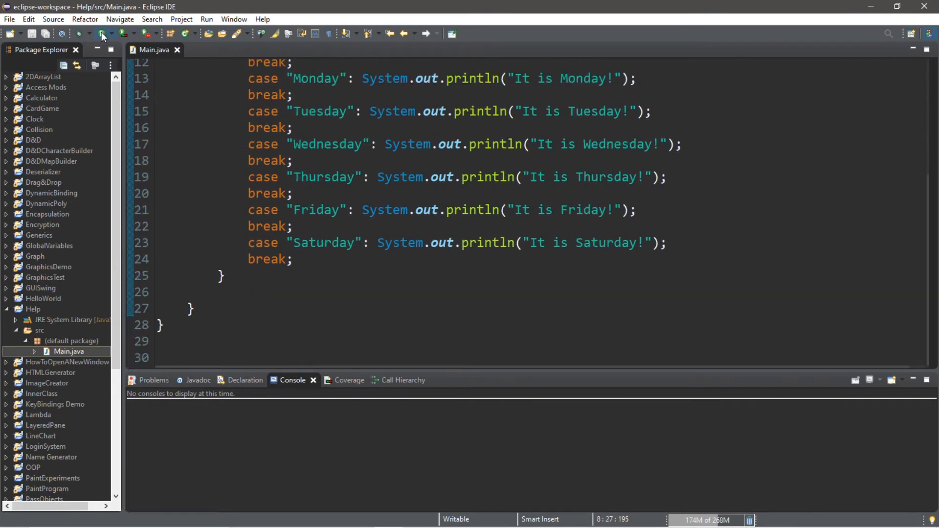
# - Run to see "It is Friday!", then change day's value to "Monday"
pyautogui.click(101, 33)
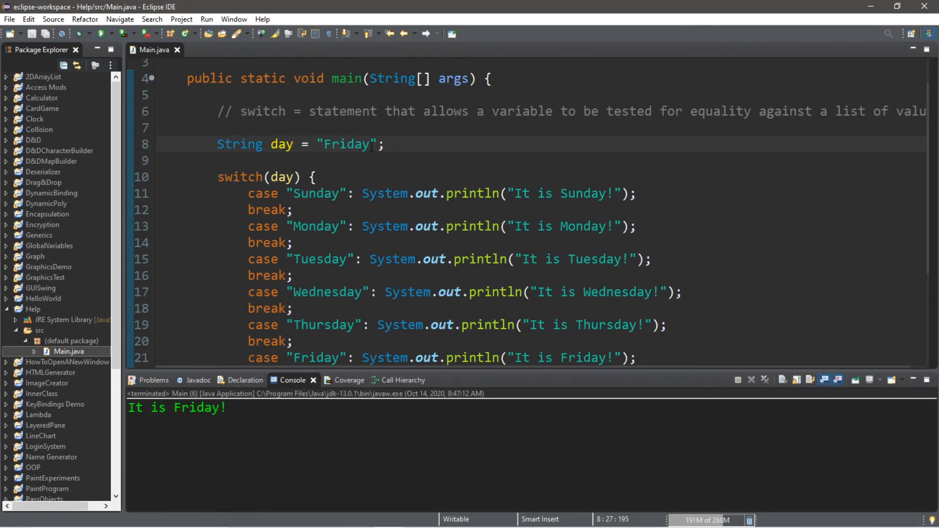
pyautogui.write('Mobd')
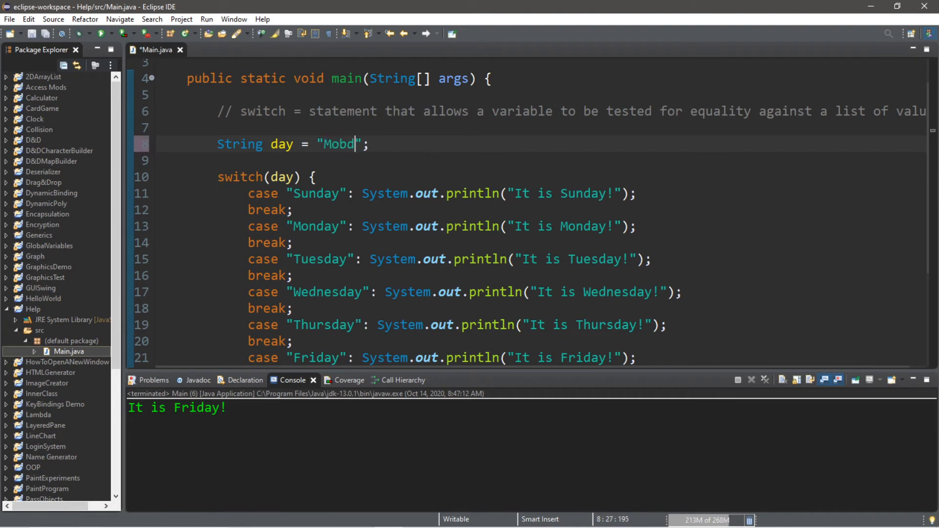
pyautogui.write('Monday')
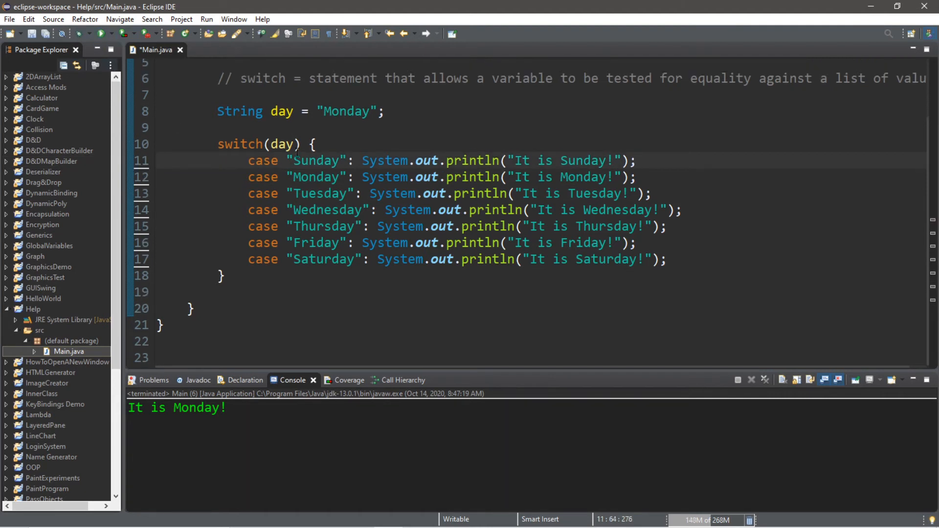
# - Run without breaks to show fall-through from Monday, then restore the breaks
pyautogui.click(101, 34)
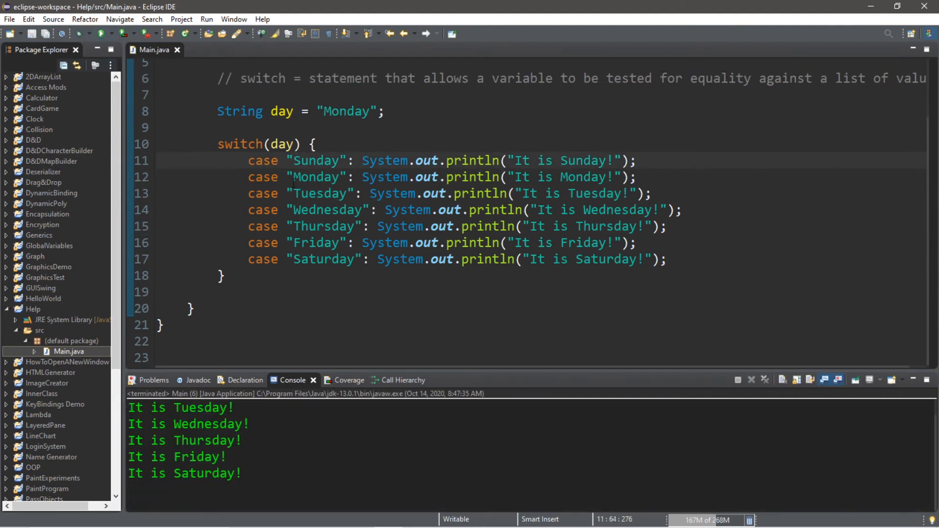
pyautogui.doubleClick(317, 177)
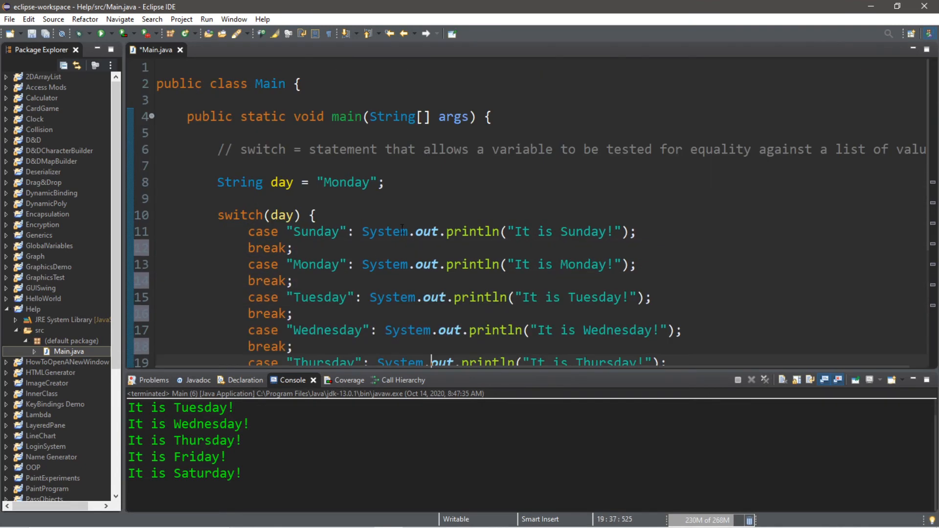
# - Change day's value from "Monday" to "Pizza"
pyautogui.doubleClick(347, 182)
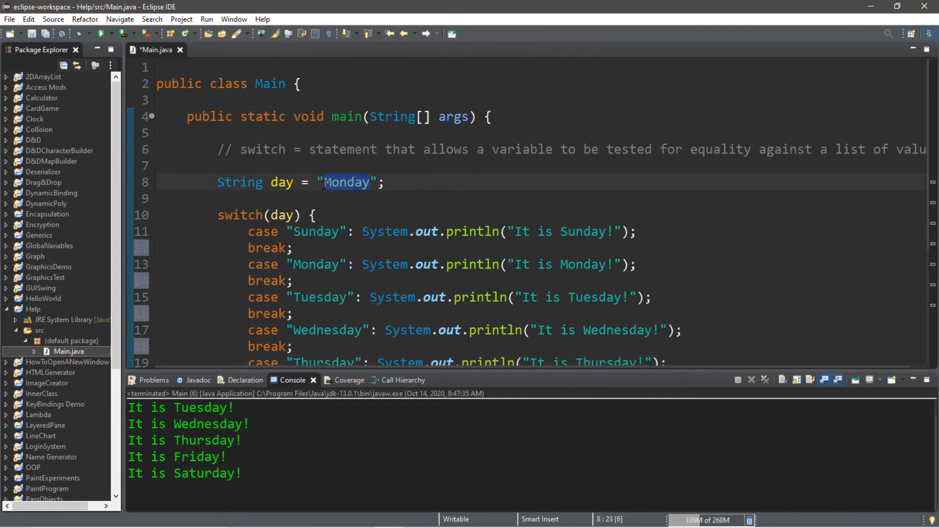
pyautogui.write('Pizza')
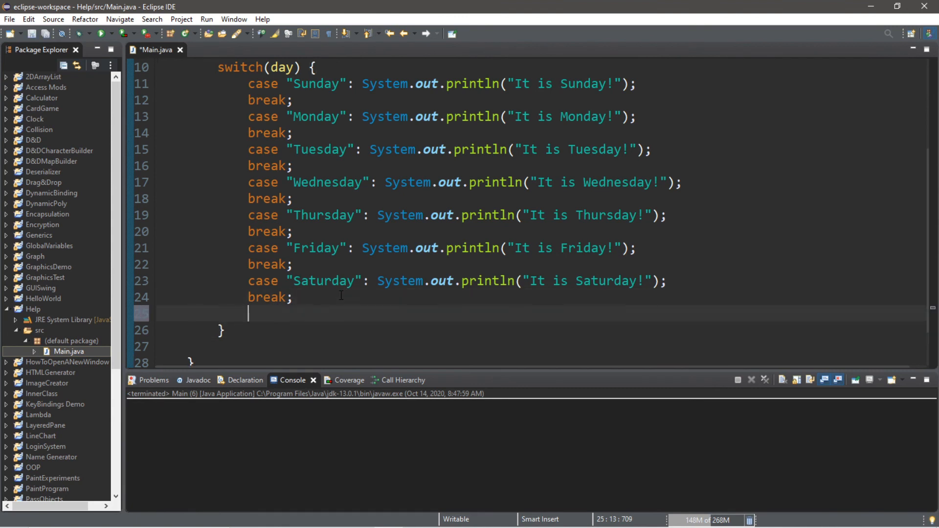
# - Add default: System.out.println("That is not a day!"); at the end of the switch
pyautogui.write('default')
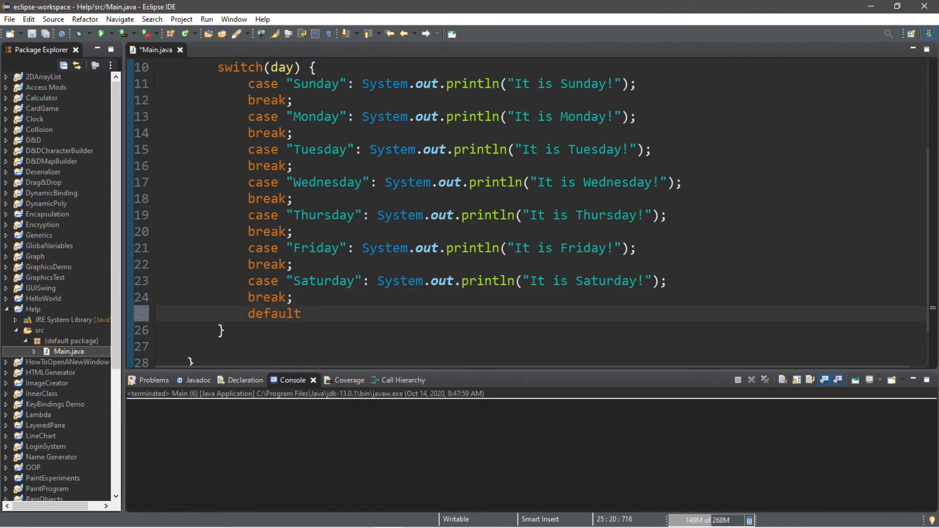
pyautogui.write(':')
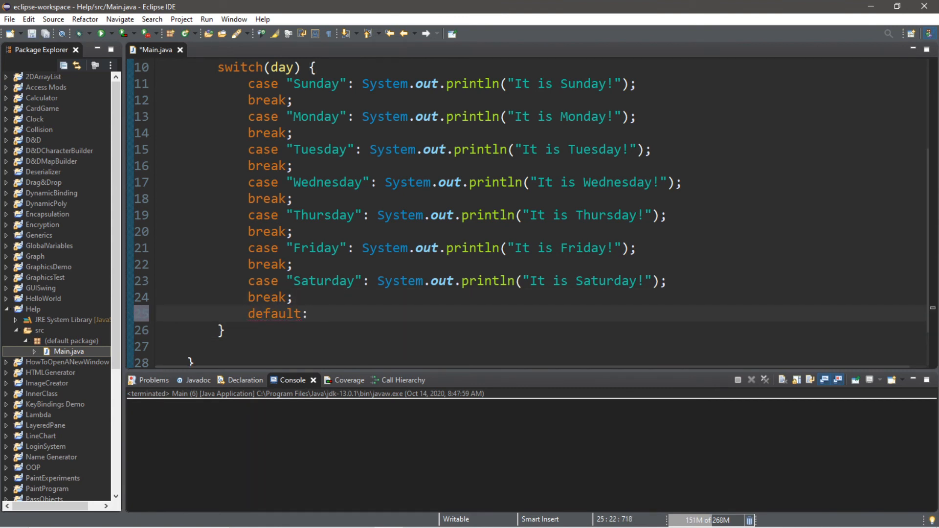
pyautogui.write('System.out.println();')
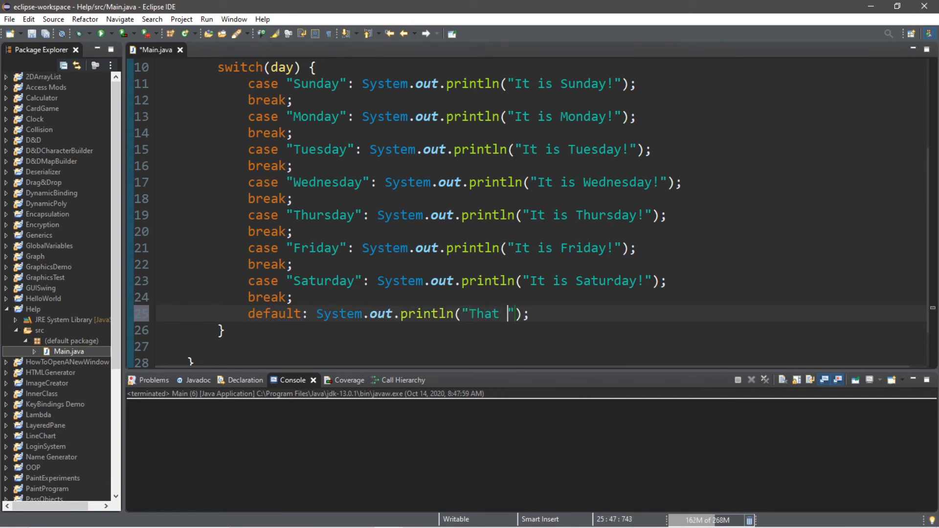
pyautogui.write('is not a day!')
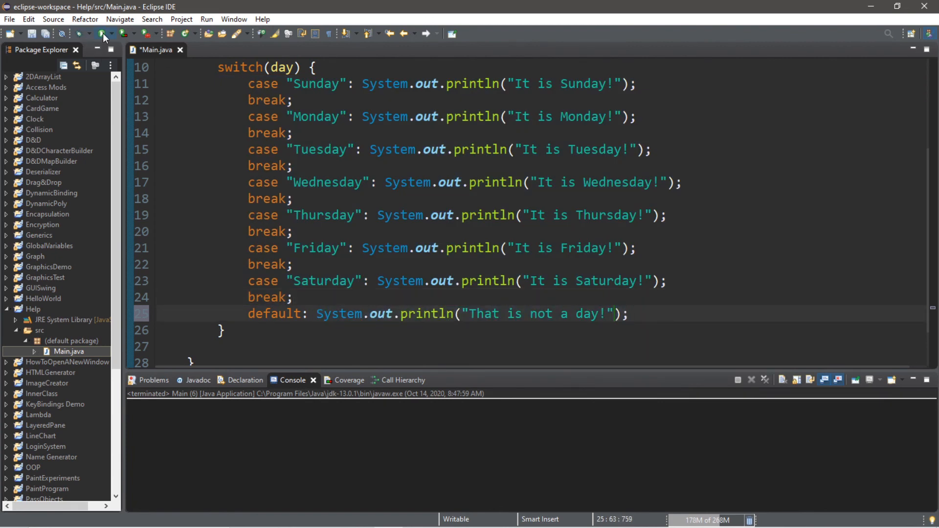
# - Run with day "Pizza" and check the console prints "That is not a day!"
pyautogui.click(101, 33)
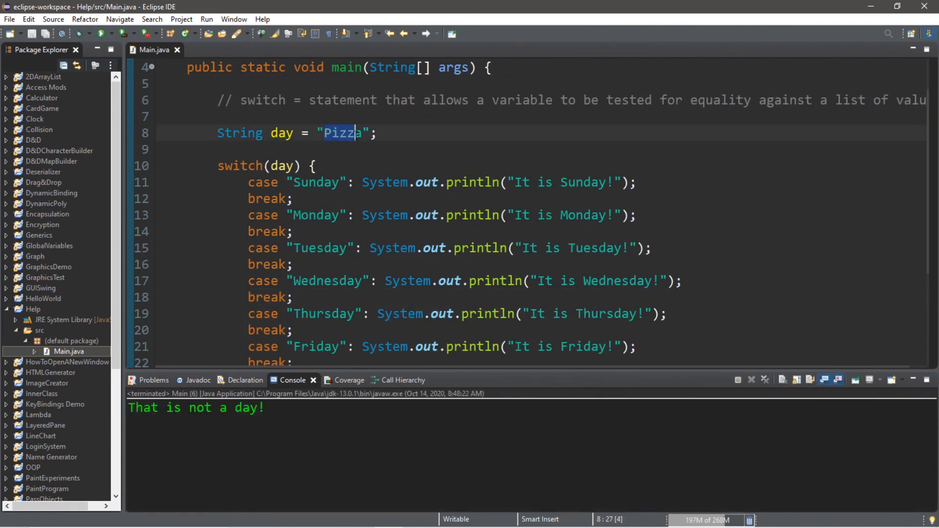
pyautogui.click(294, 264)
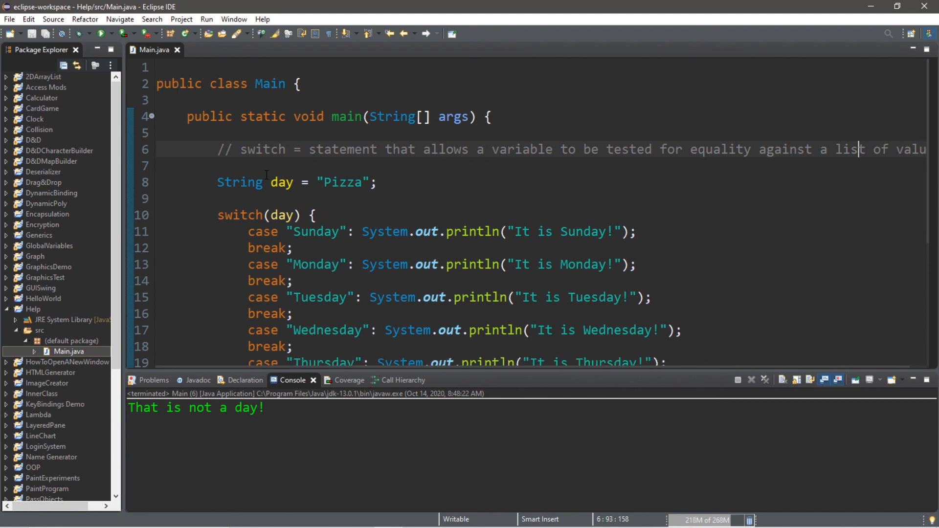
pyautogui.scroll(-3)
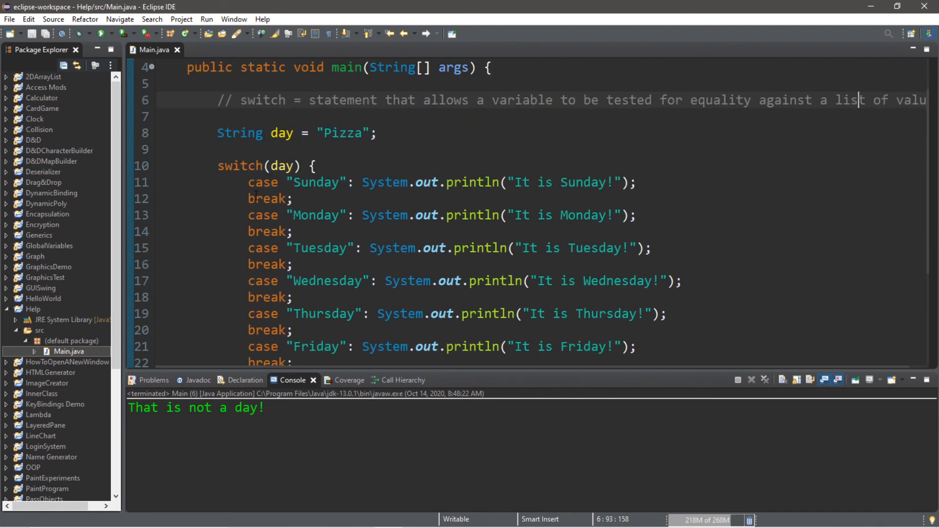
pyautogui.doubleClick(239, 167)
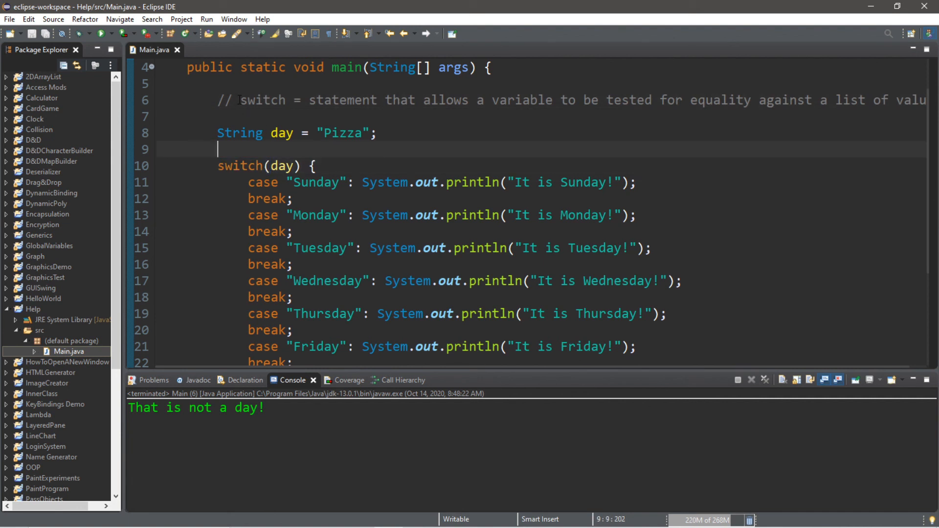
pyautogui.scroll(-3)
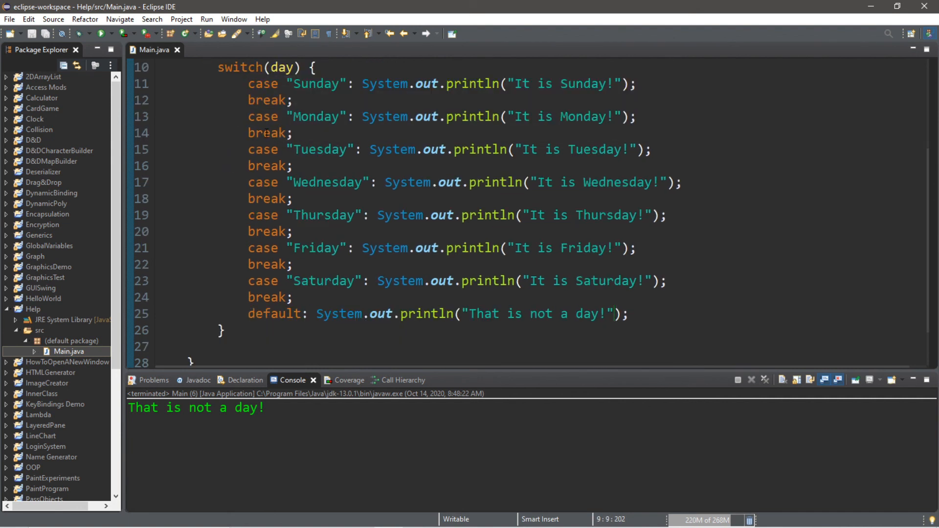